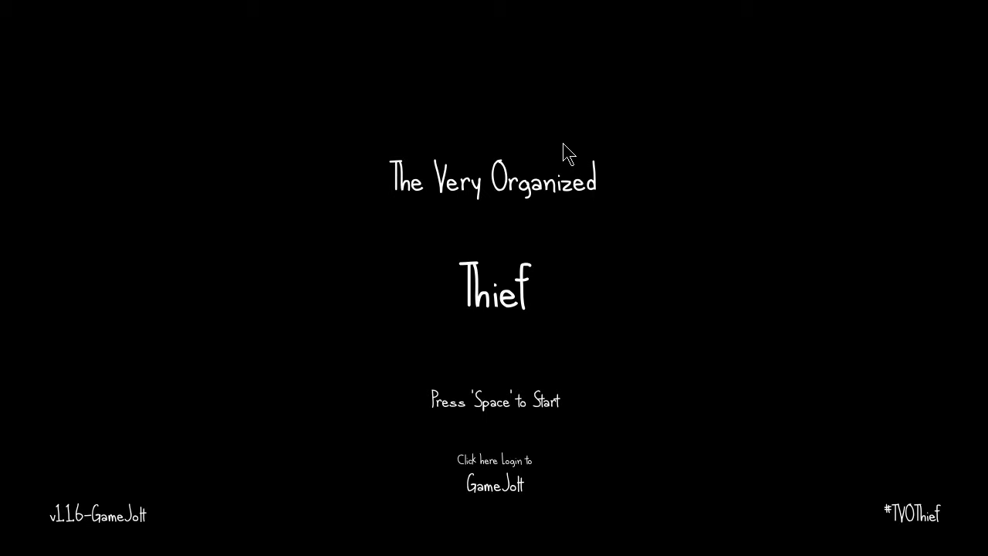
Step: Start the heist from the title screen and enter the dark house
key(space)
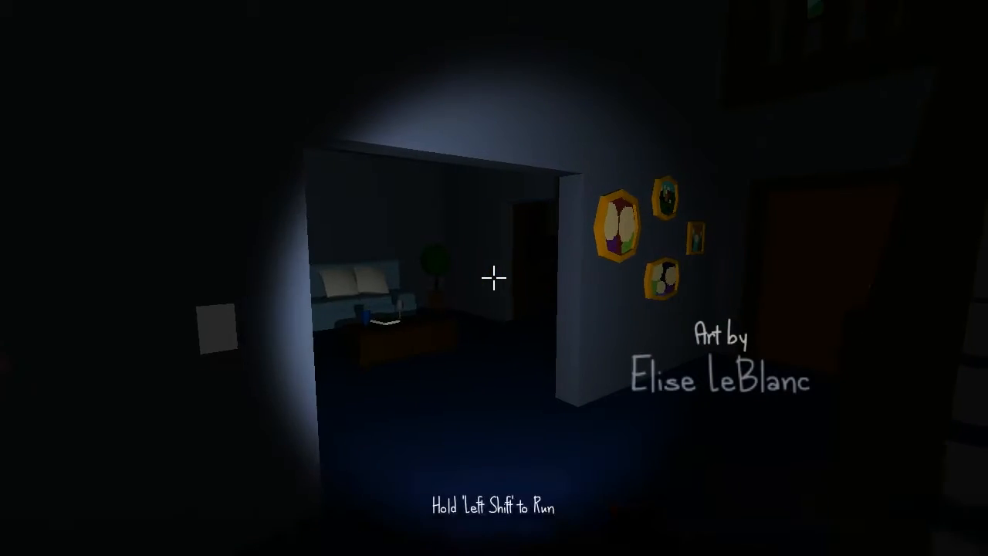
mouse_move(494, 278)
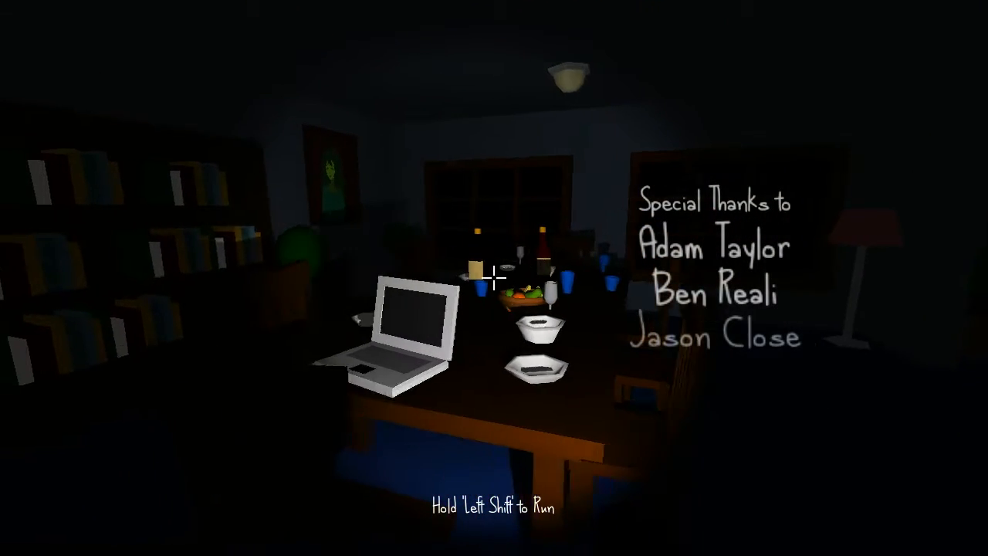
mouse_move(493, 278)
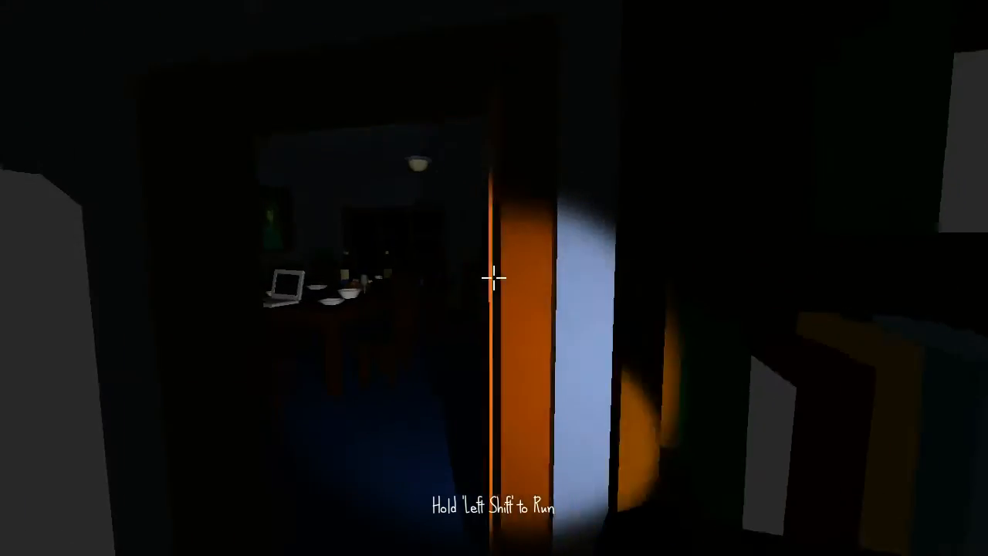
mouse_move(493, 278)
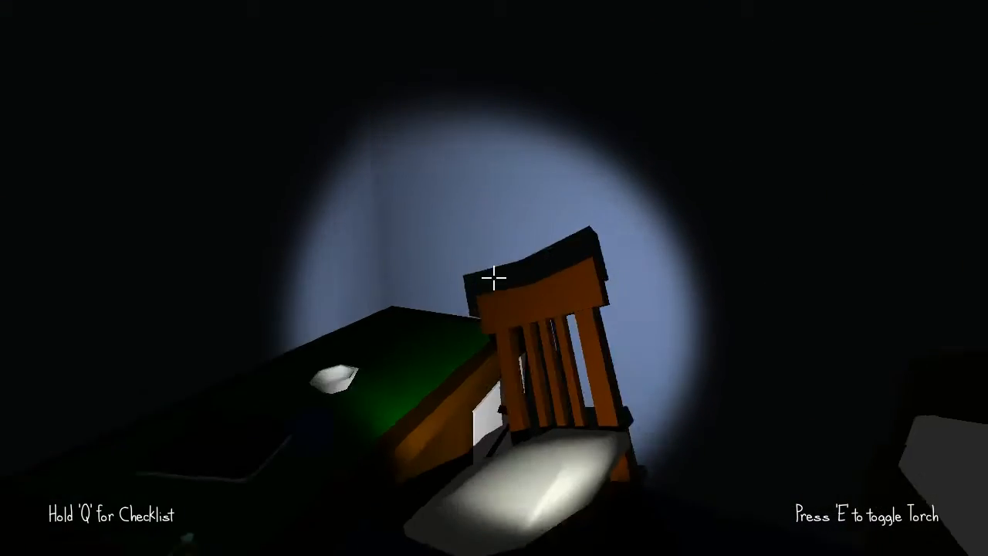
Step: Check the 'Things to Borrow' list while climbing to the upstairs landing
key(q)
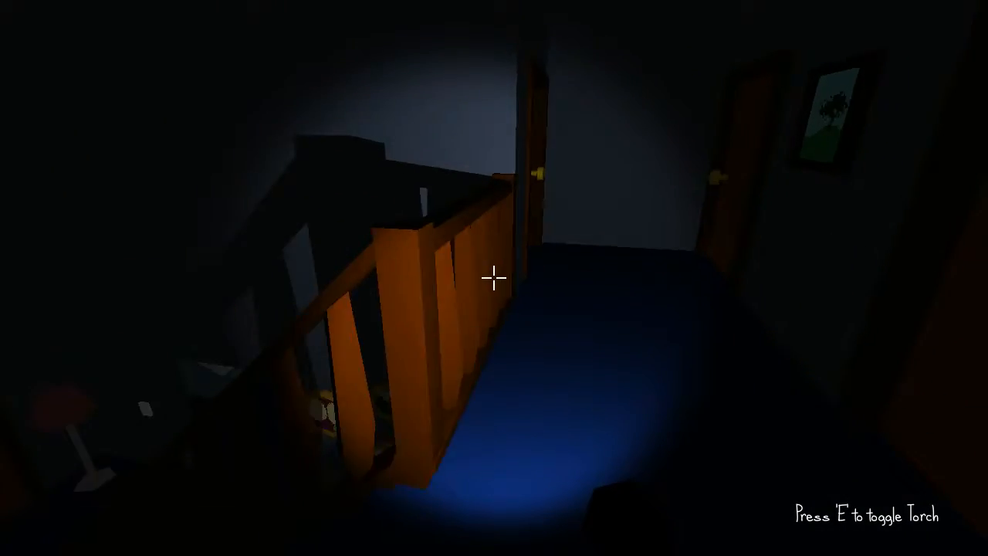
Step: Take the Perfume Bottle upstairs, crossing it off the checklist
click(494, 277)
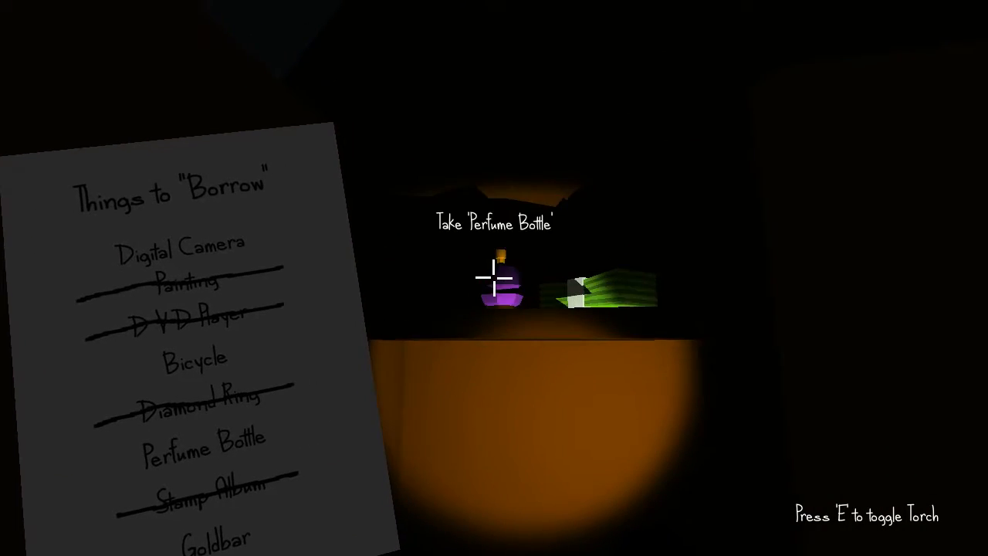
click(494, 286)
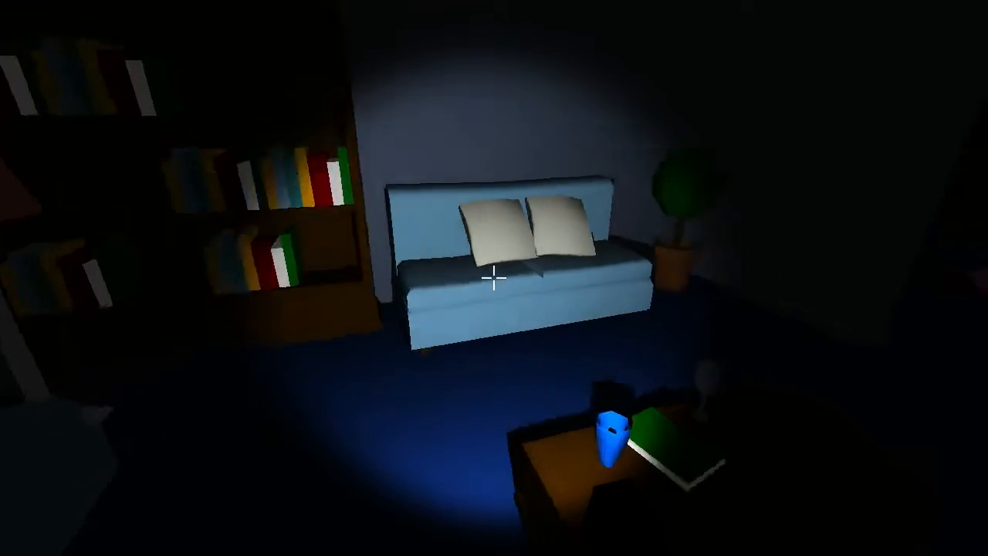
mouse_move(494, 278)
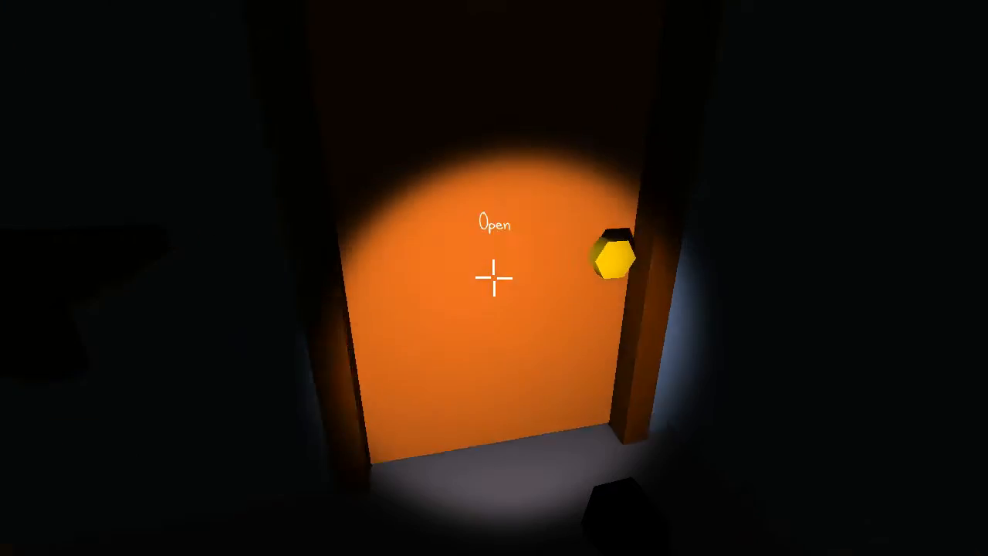
Step: Open the orange door into the bookshelf room with the pink rug
click(492, 278)
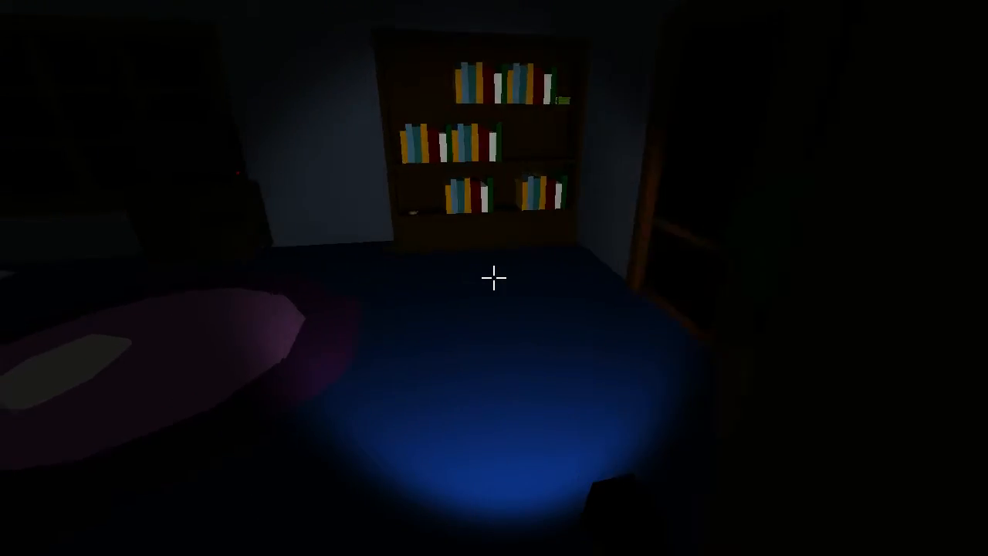
mouse_move(494, 278)
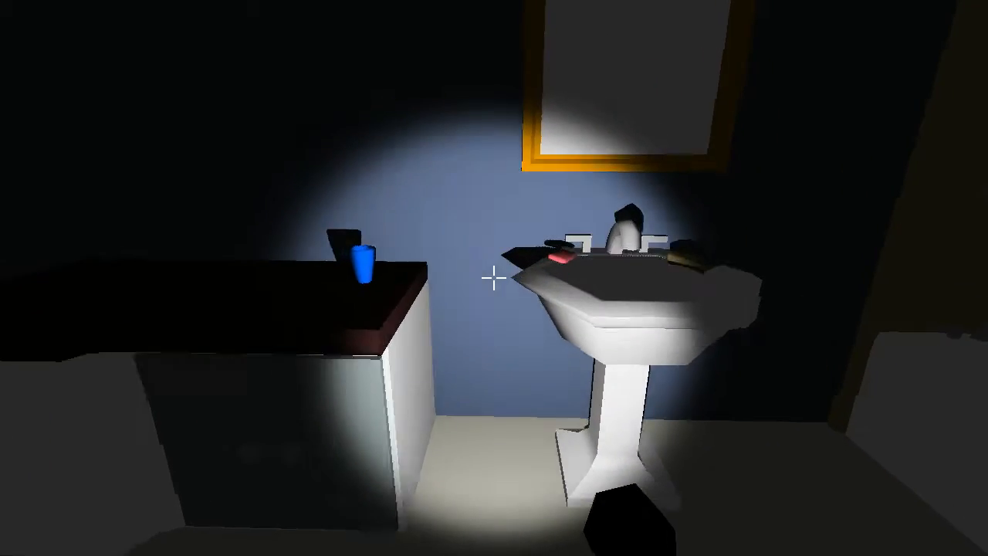
mouse_move(494, 278)
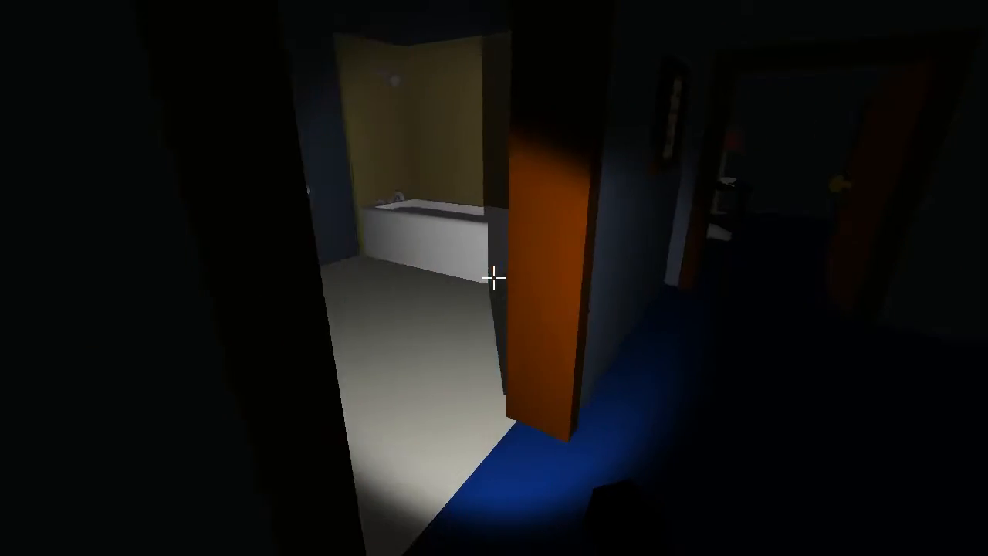
mouse_move(493, 278)
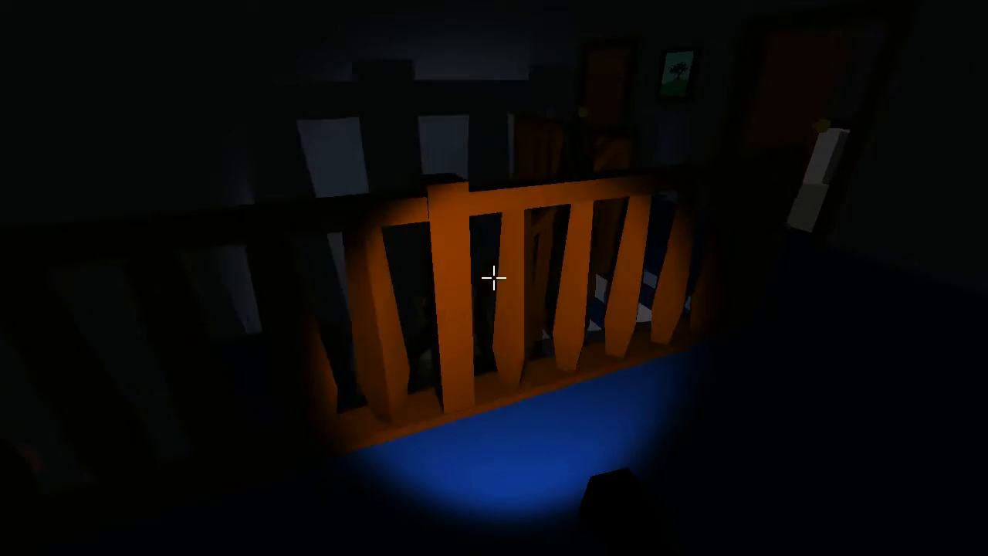
mouse_move(494, 278)
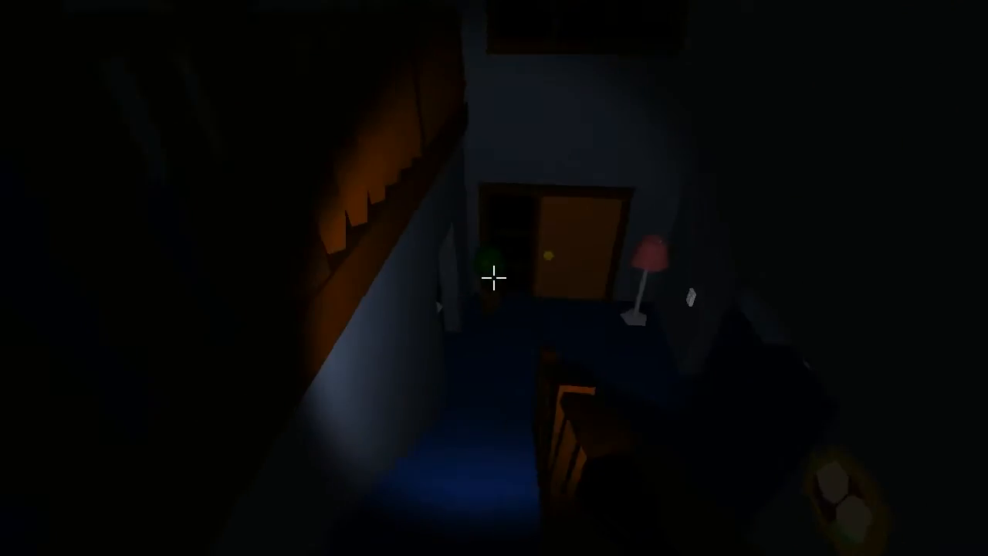
mouse_move(494, 278)
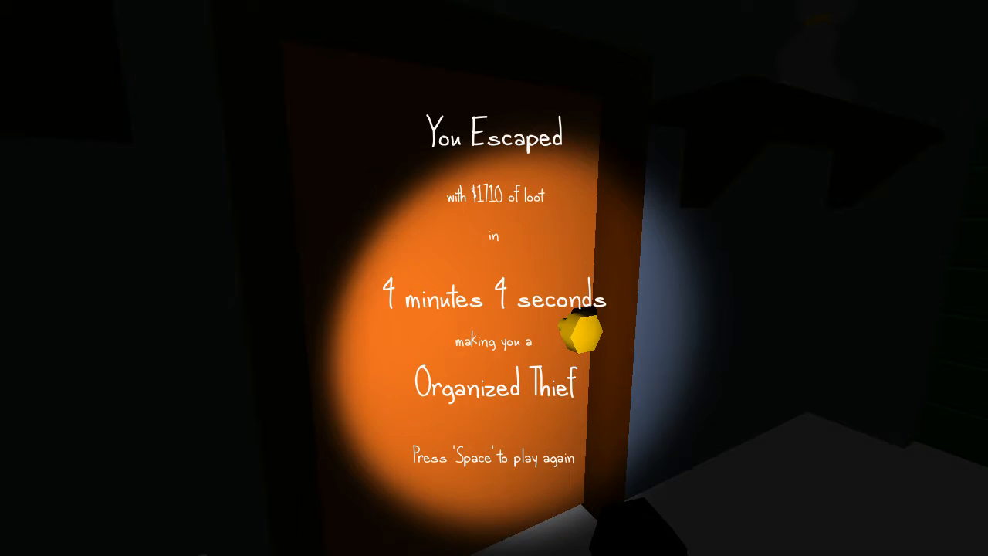
Step: Begin a second heist after the first escape
key(space)
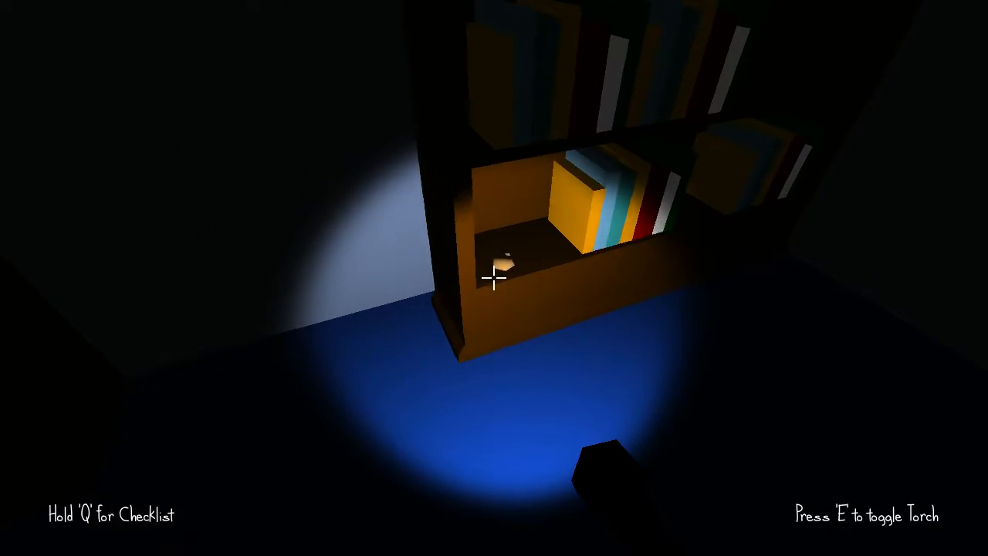
mouse_move(494, 278)
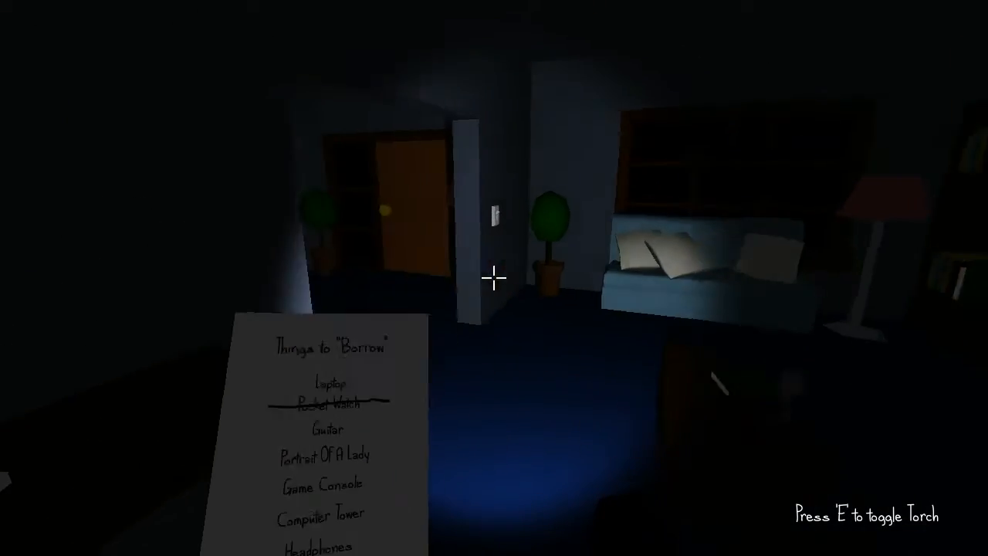
mouse_move(494, 278)
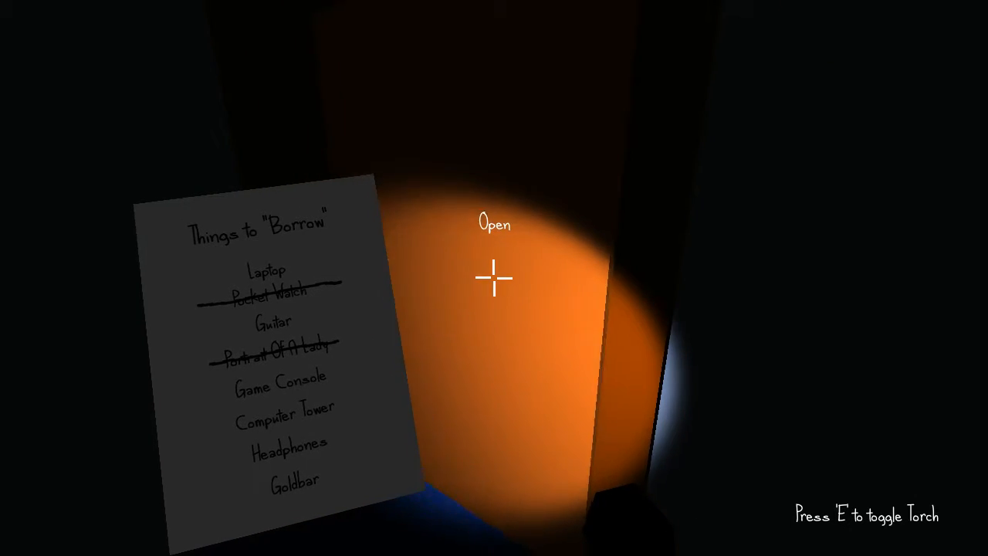
Step: Open the door ahead and take the Game Console from the TV stand
click(494, 276)
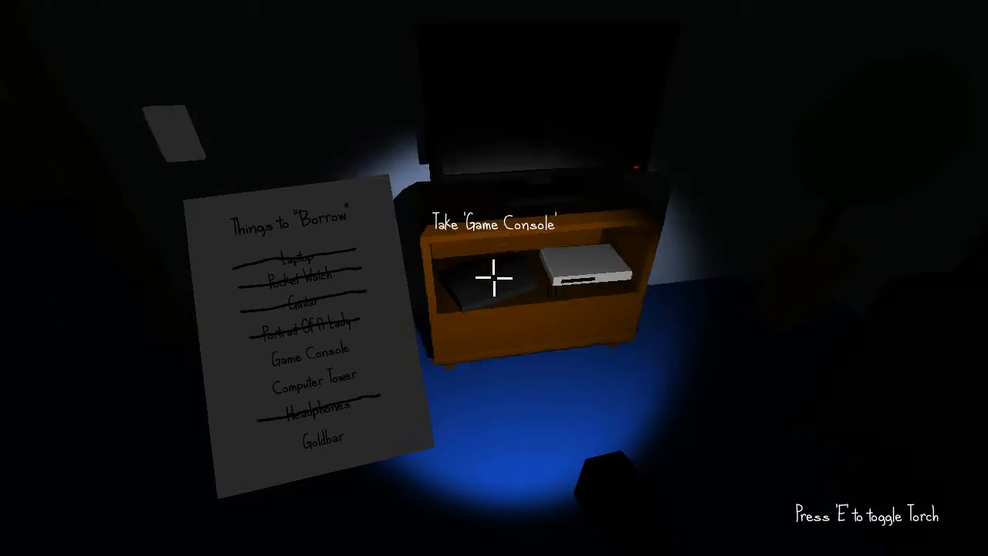
click(494, 277)
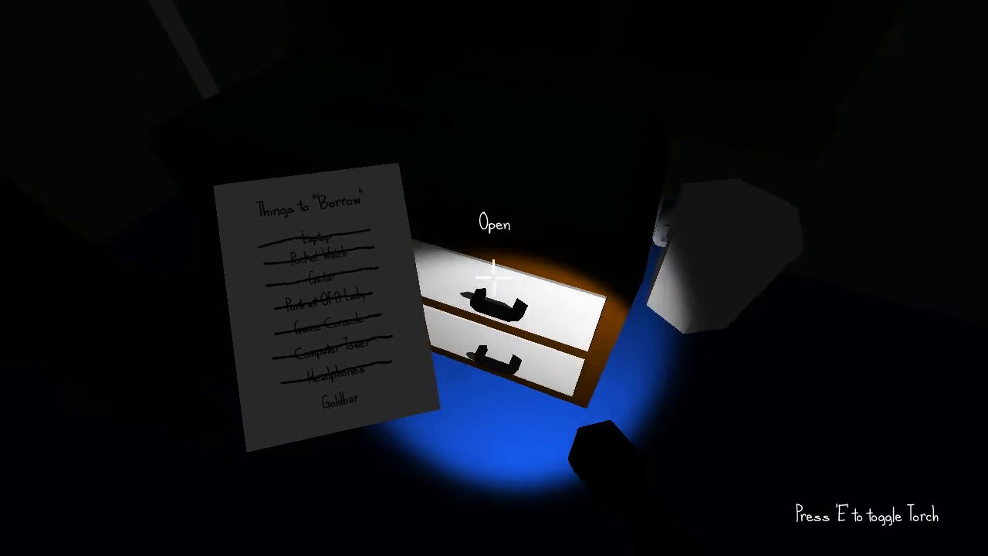
Step: Open the dresser drawer and begin entering the safe keypad code
click(490, 278)
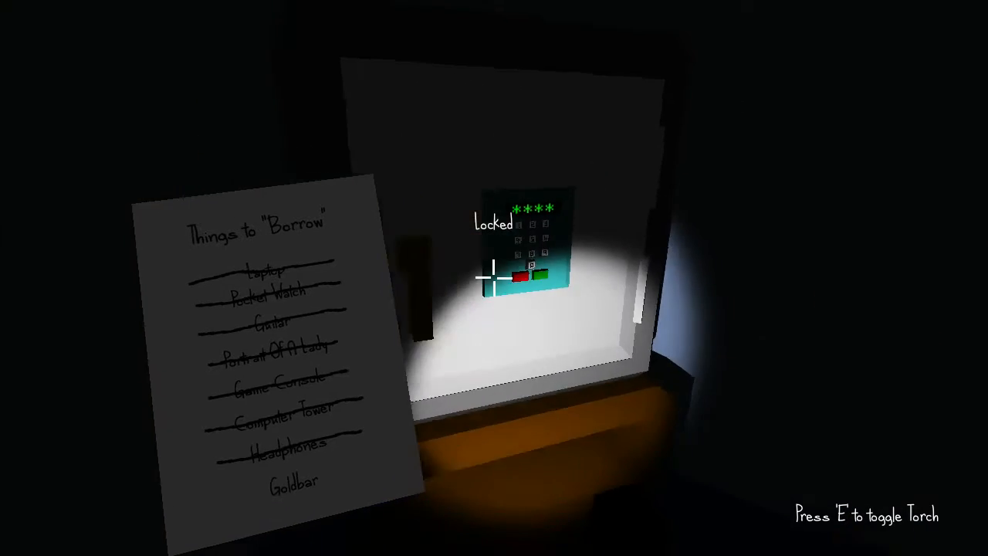
key(2)
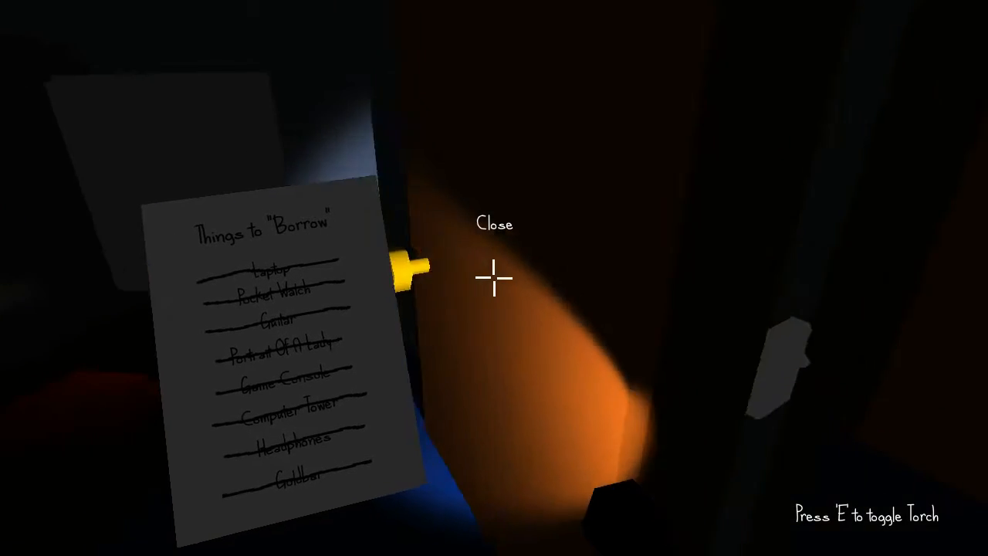
Step: Leave through the exit door with $138,952 of loot in 3 minutes 14 seconds
key(e)
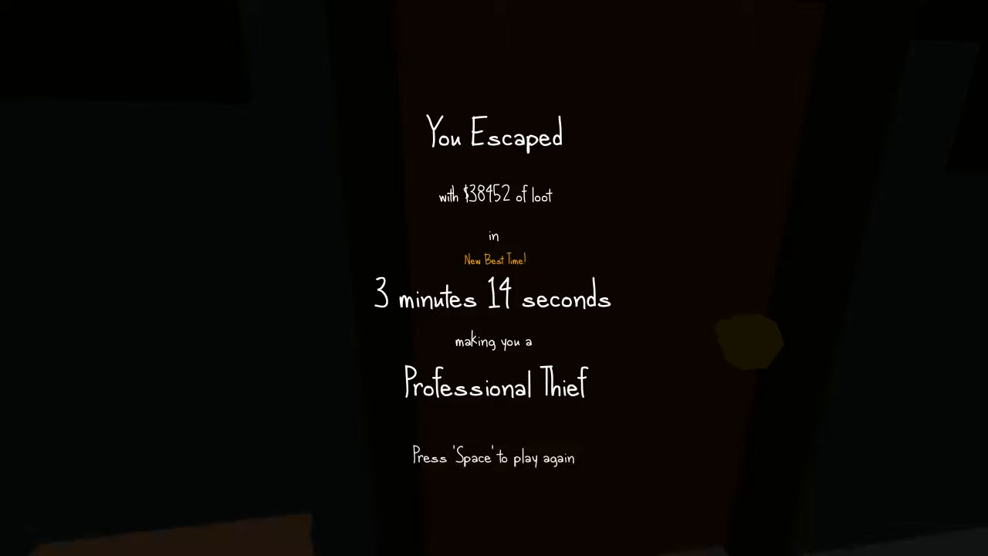
Step: Begin a third heist, go through the orange door and review the checklist
key(space)
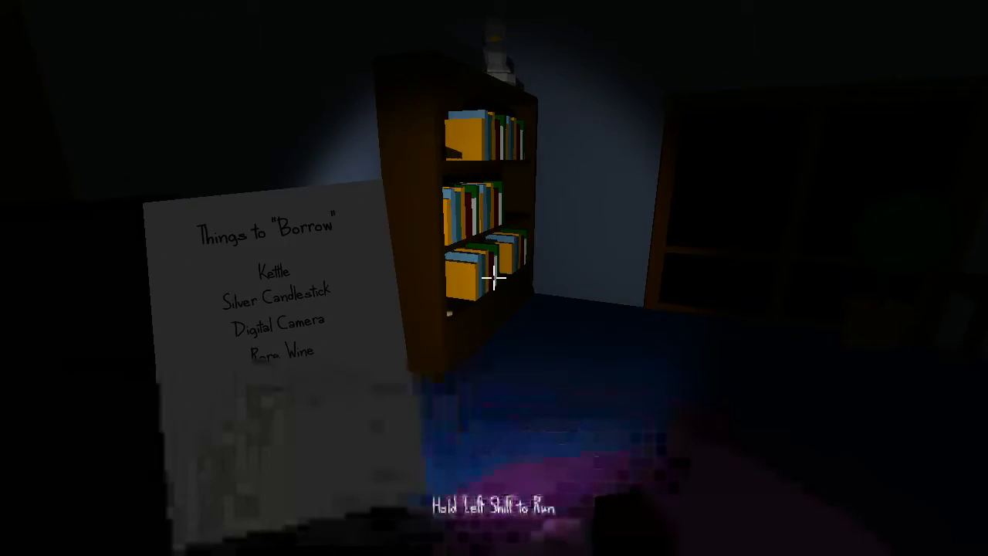
mouse_move(494, 277)
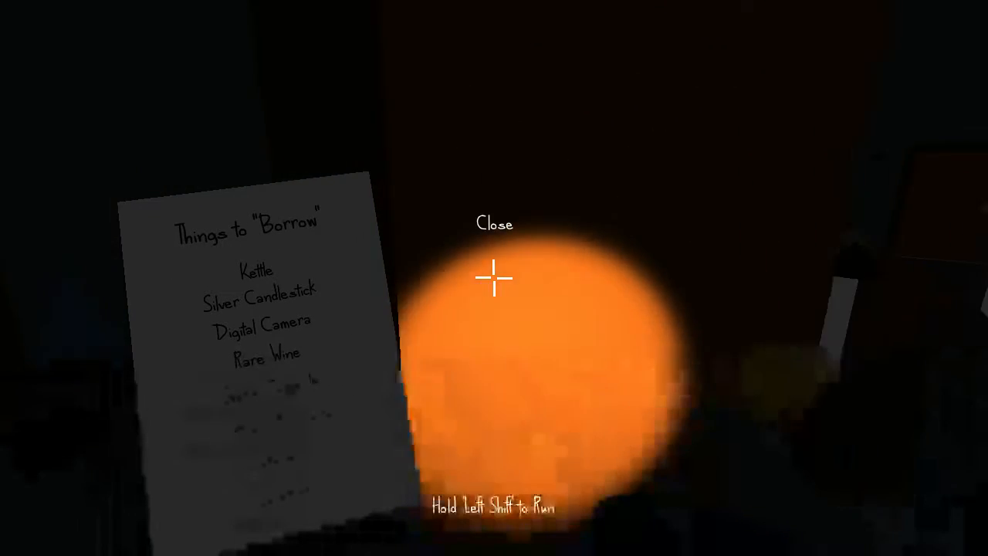
click(494, 224)
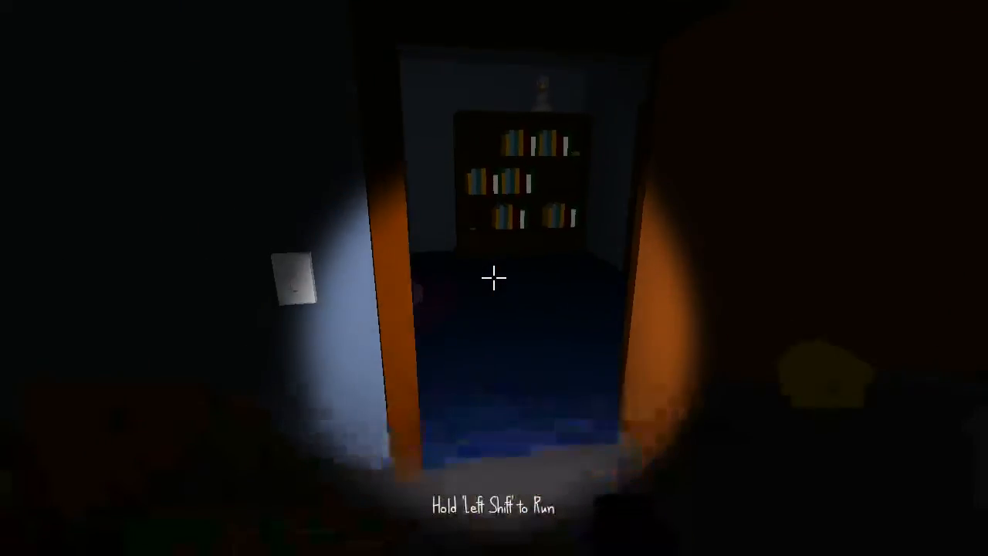
mouse_move(494, 277)
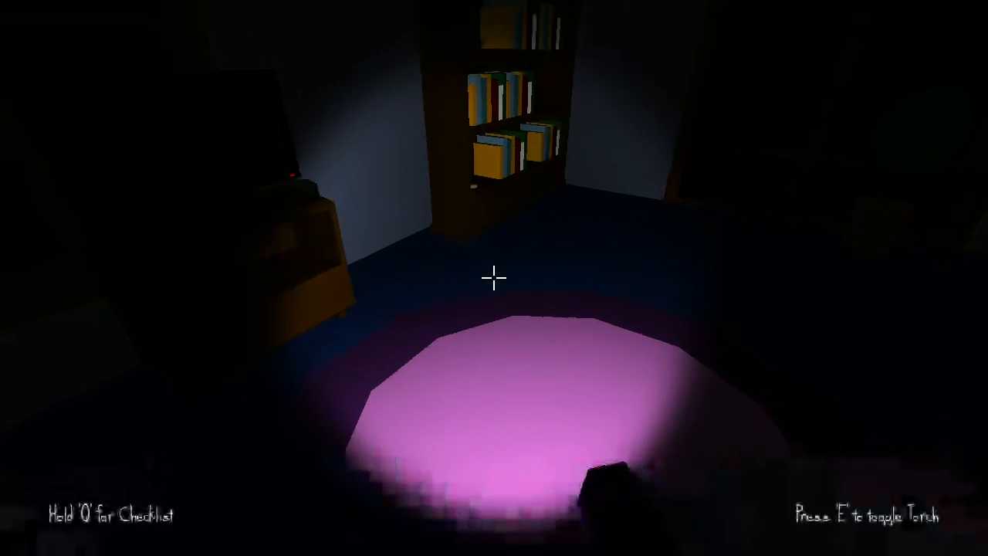
key(q)
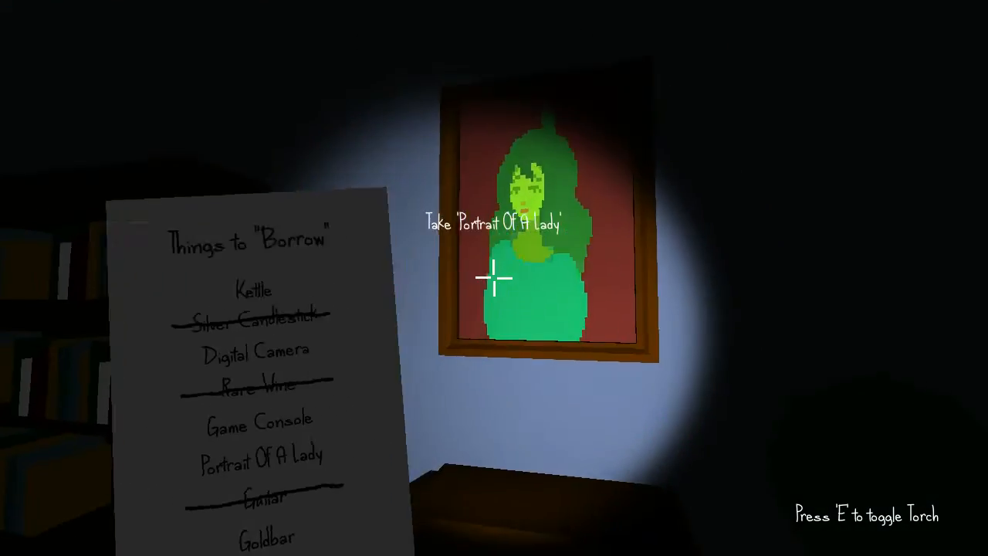
Step: Take the Portrait Of A Lady, then open the next door
click(494, 278)
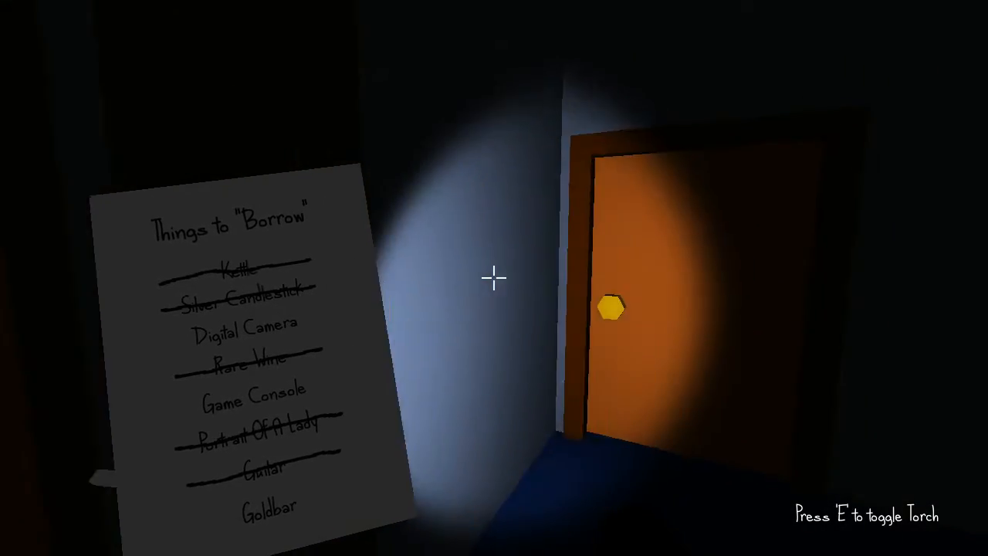
click(608, 321)
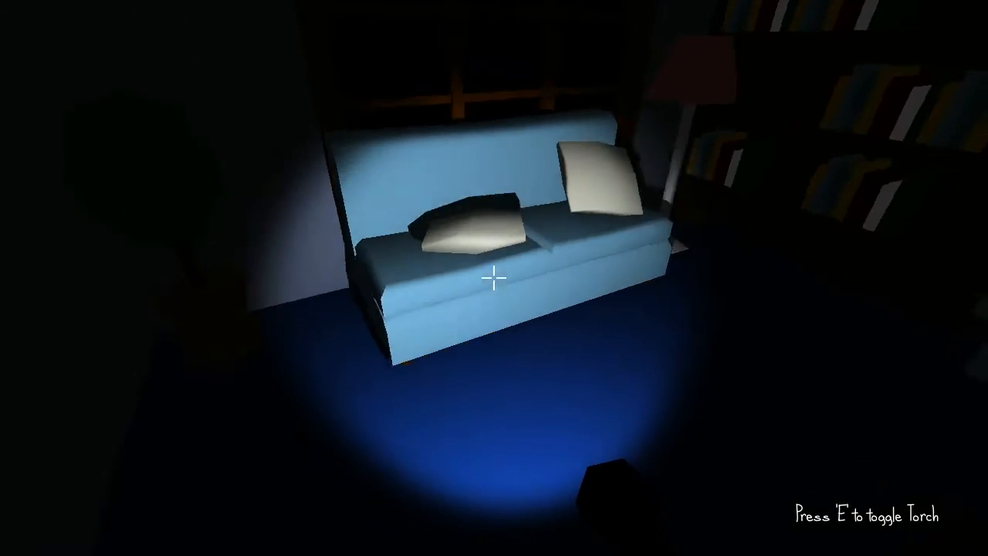
mouse_move(494, 278)
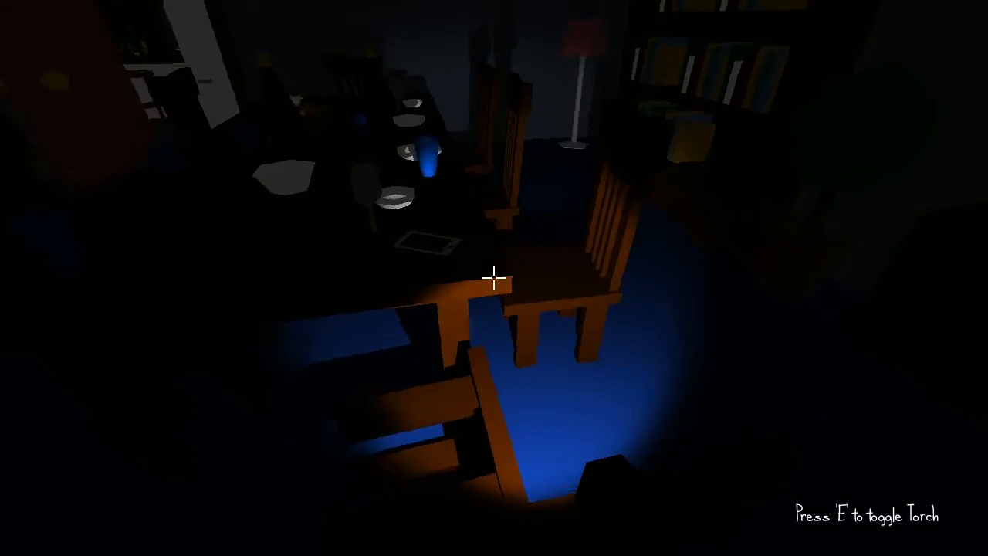
mouse_move(493, 278)
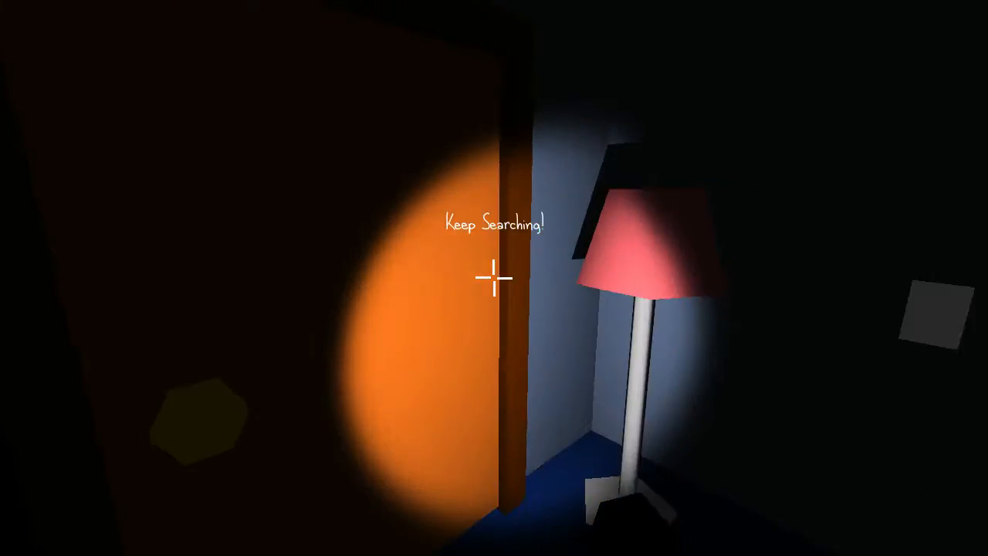
mouse_move(494, 278)
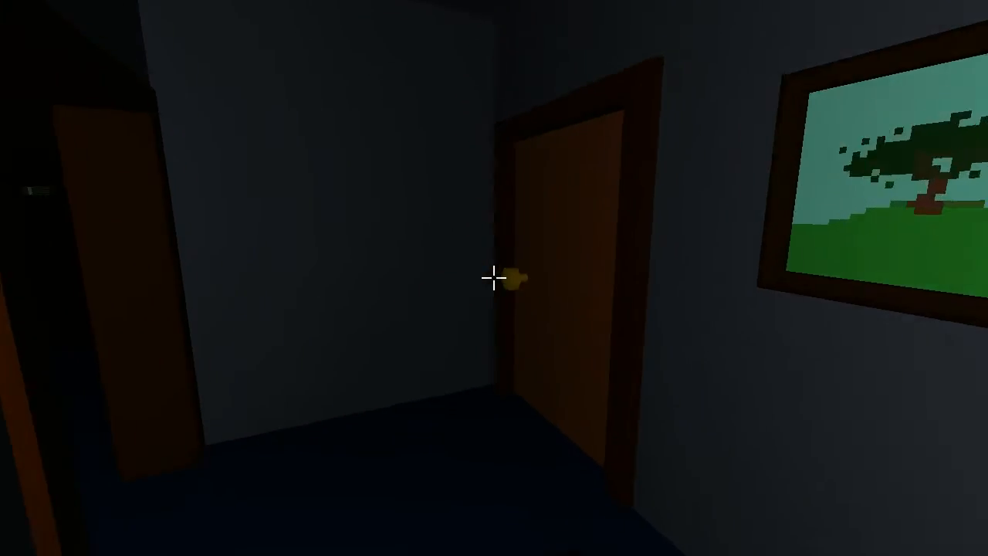
Step: Open the hallway door onto the banistered landing after the 'Keep Searching!' prompt
click(513, 290)
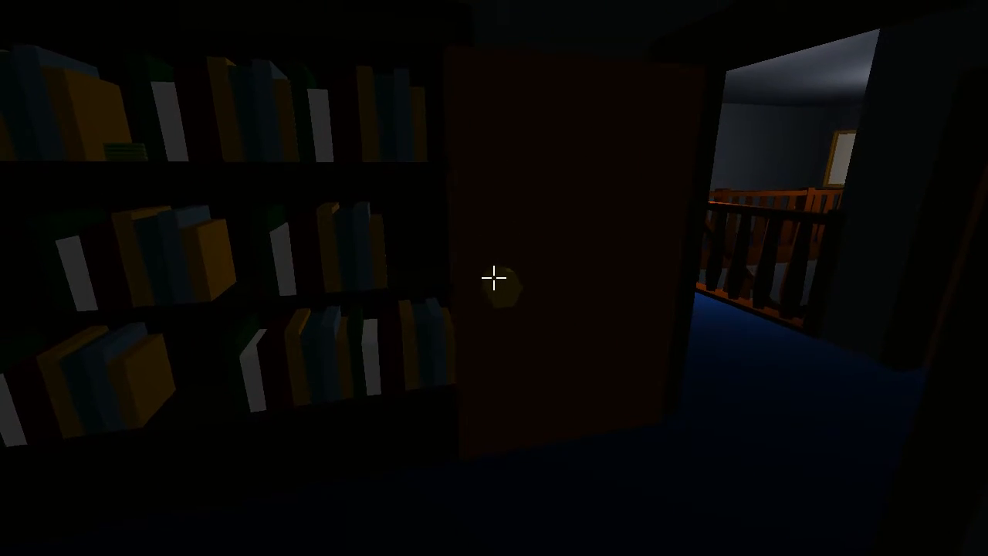